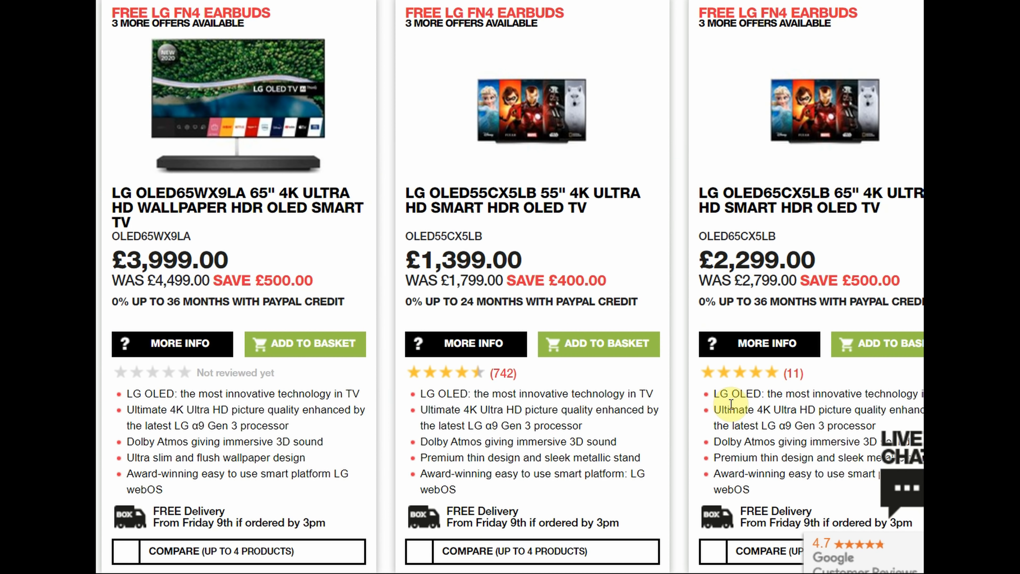
pyautogui.moveTo(467, 300)
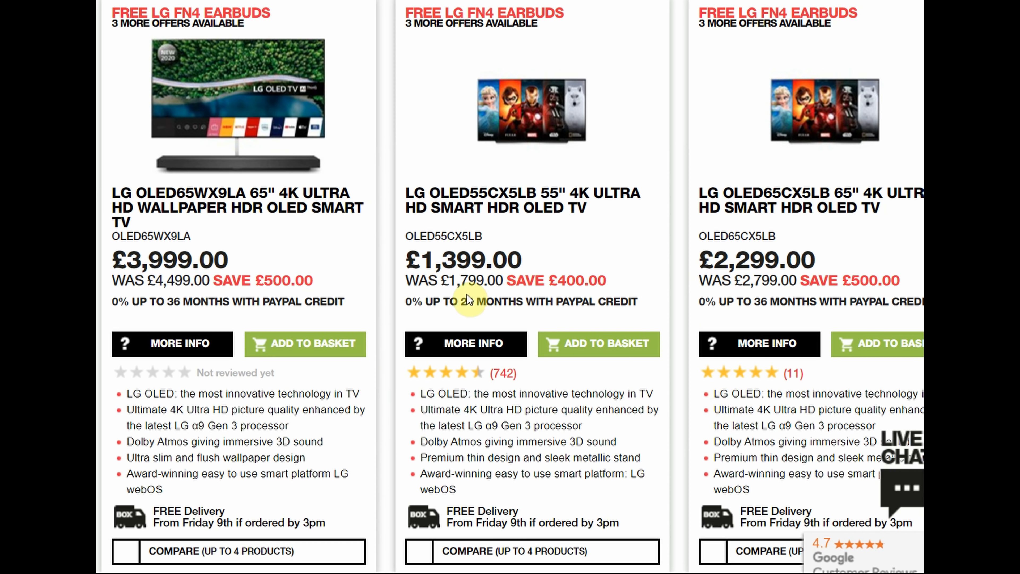
pyautogui.moveTo(443, 238)
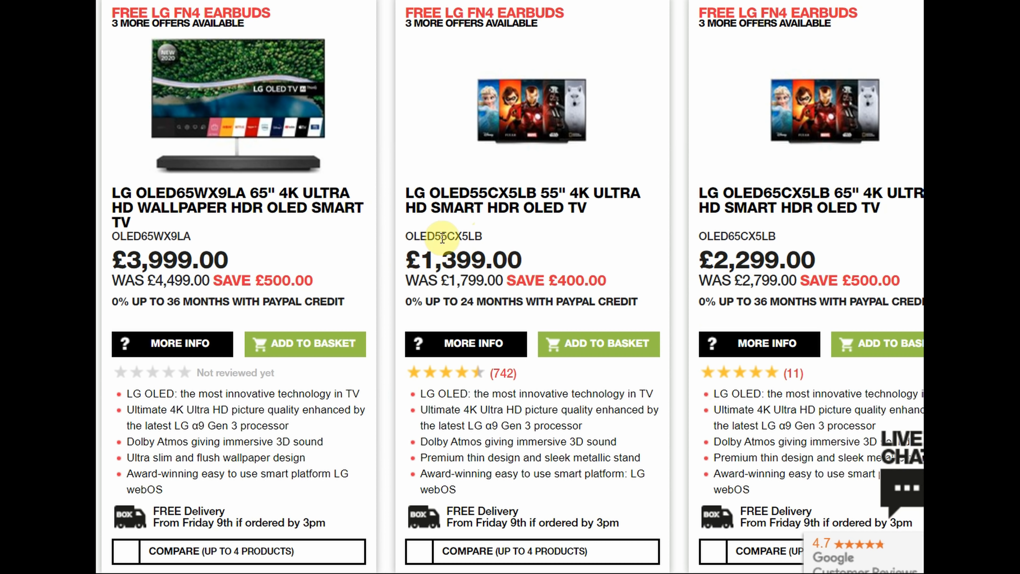
pyautogui.moveTo(511, 264)
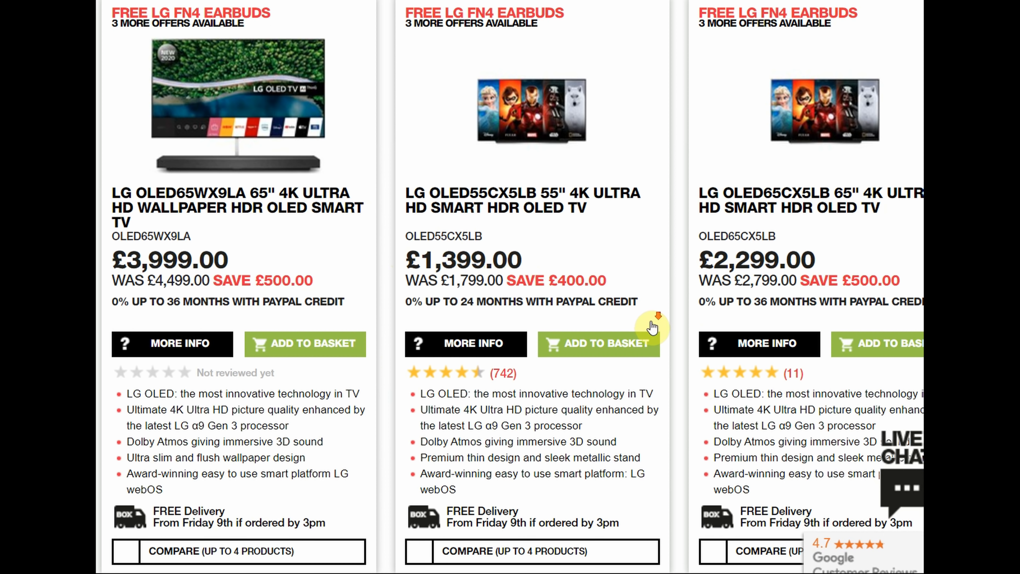
# Step: Scroll the LG OLED listings down to the OLED65BX6LB, OLED77CX6LA and OLED48CX5LC products
pyautogui.scroll(-3)
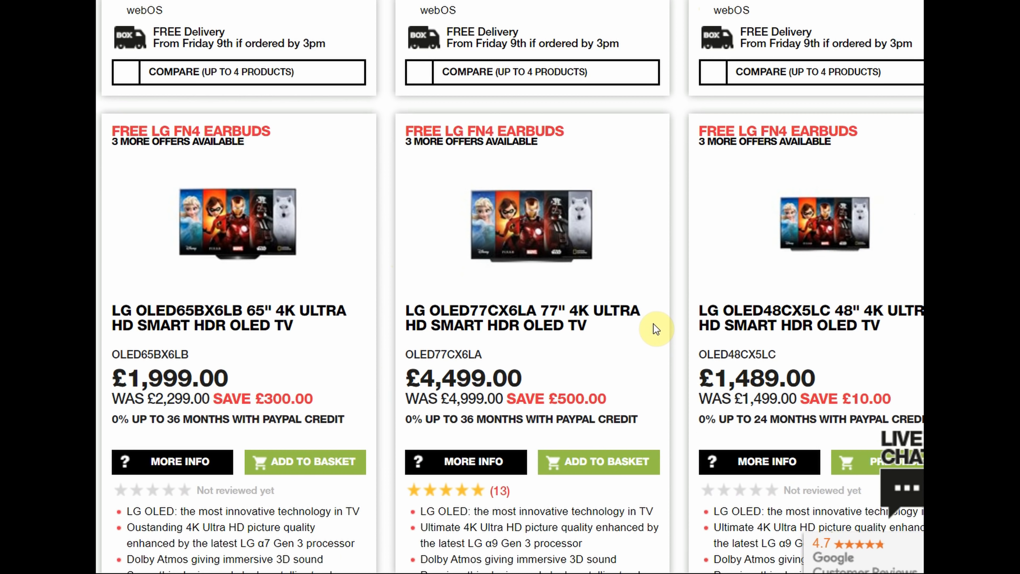
pyautogui.scroll(-3)
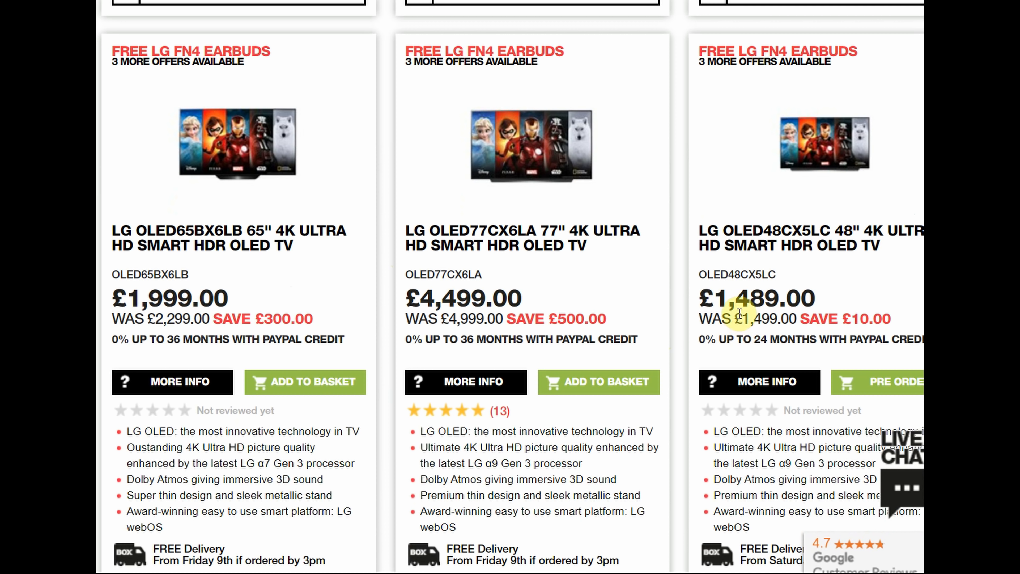
pyautogui.moveTo(827, 313)
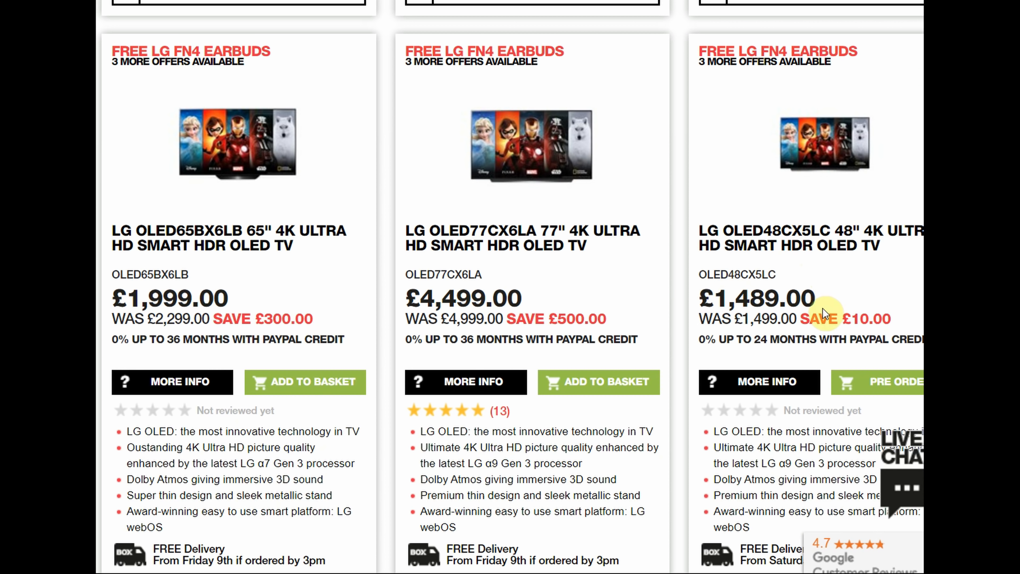
pyautogui.moveTo(814, 307)
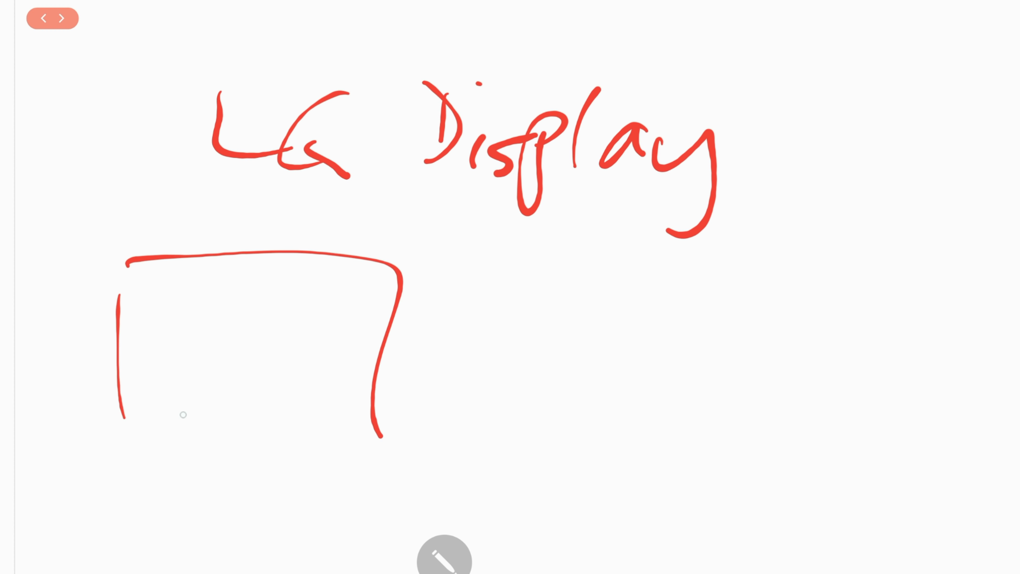
# Step: Box the 'Guangzhou' plant label in red, then bring up the Eraser settings
pyautogui.moveTo(150, 299); pyautogui.dragTo(292, 390)
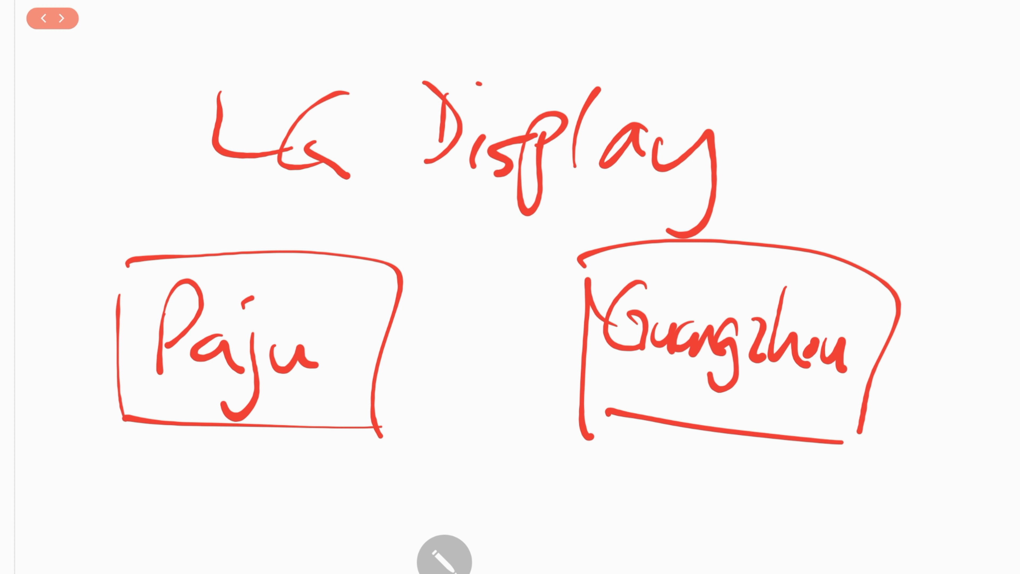
pyautogui.click(444, 557)
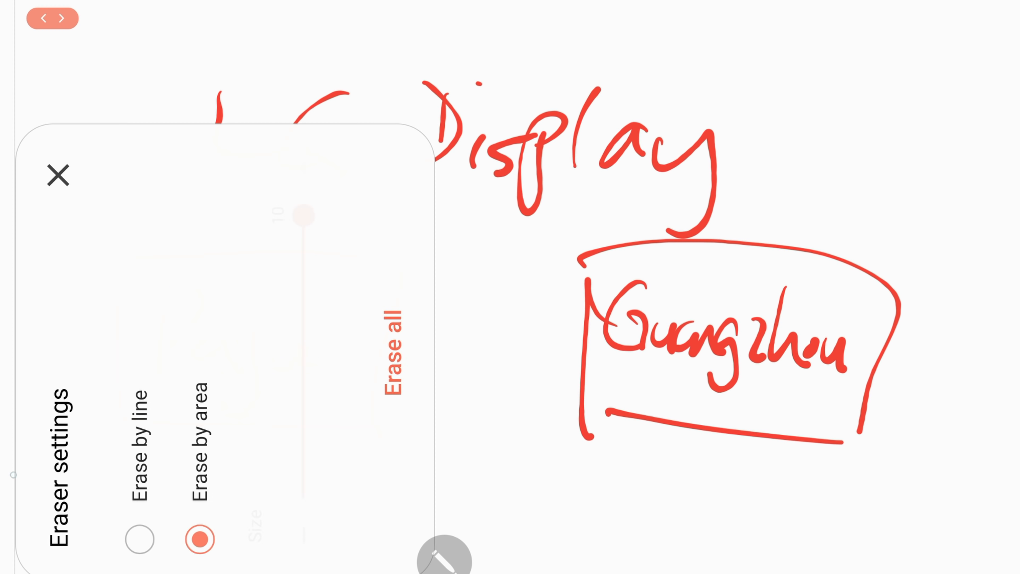
# Step: Dismiss the Eraser settings and clear the page for the 8.5G glass drawing
pyautogui.click(58, 176)
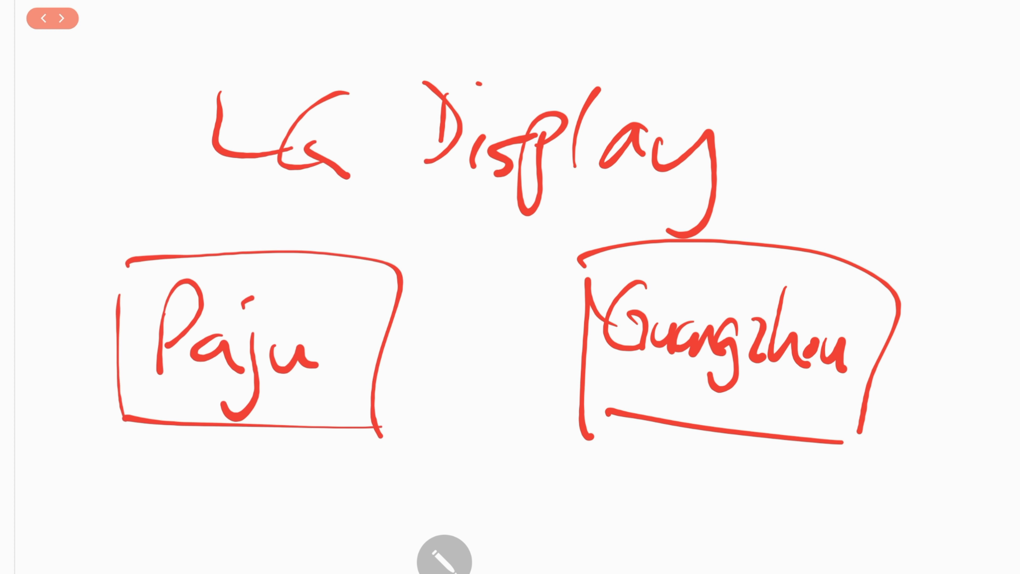
pyautogui.click(63, 18)
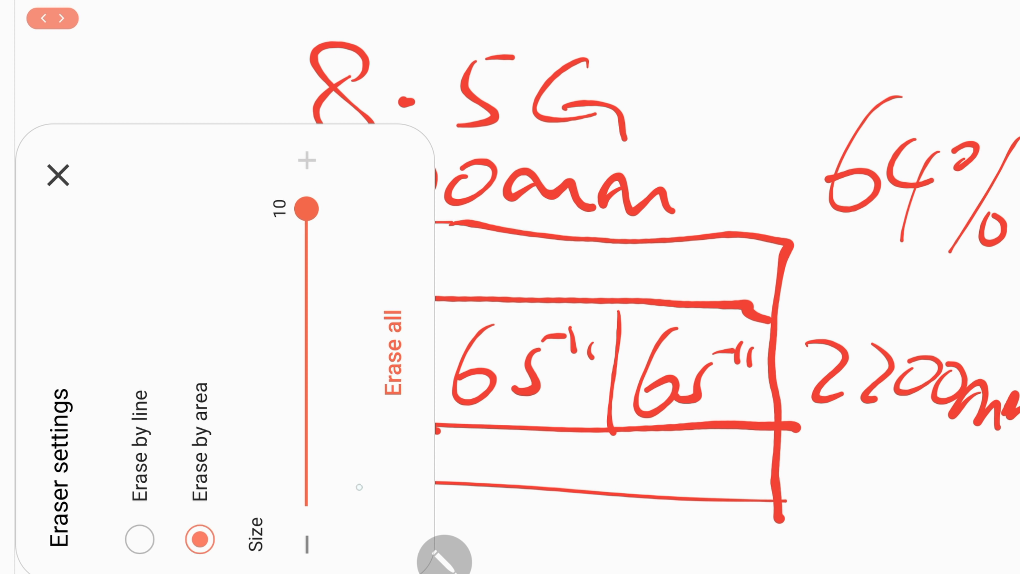
pyautogui.click(58, 176)
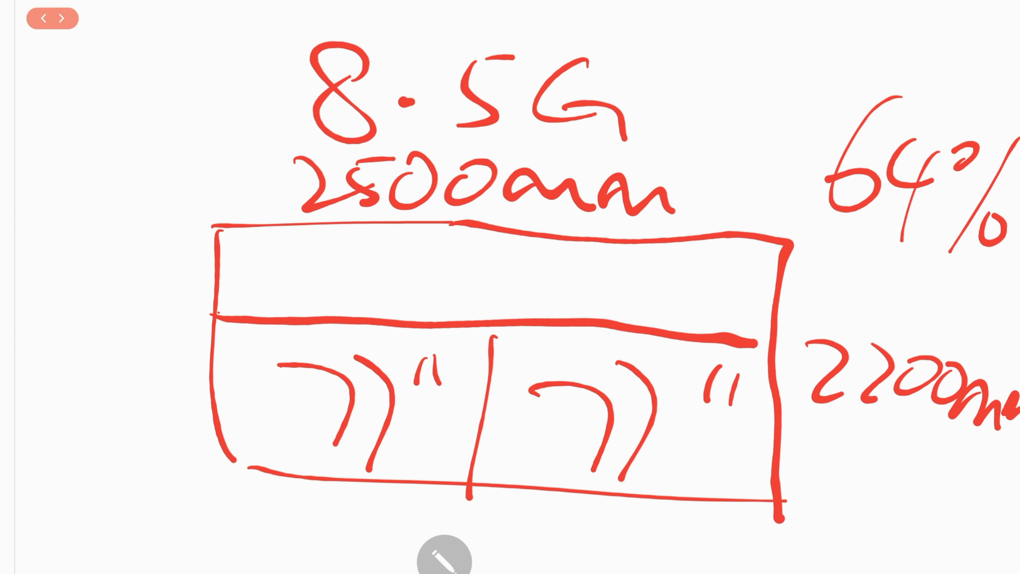
pyautogui.moveTo(477, 256)
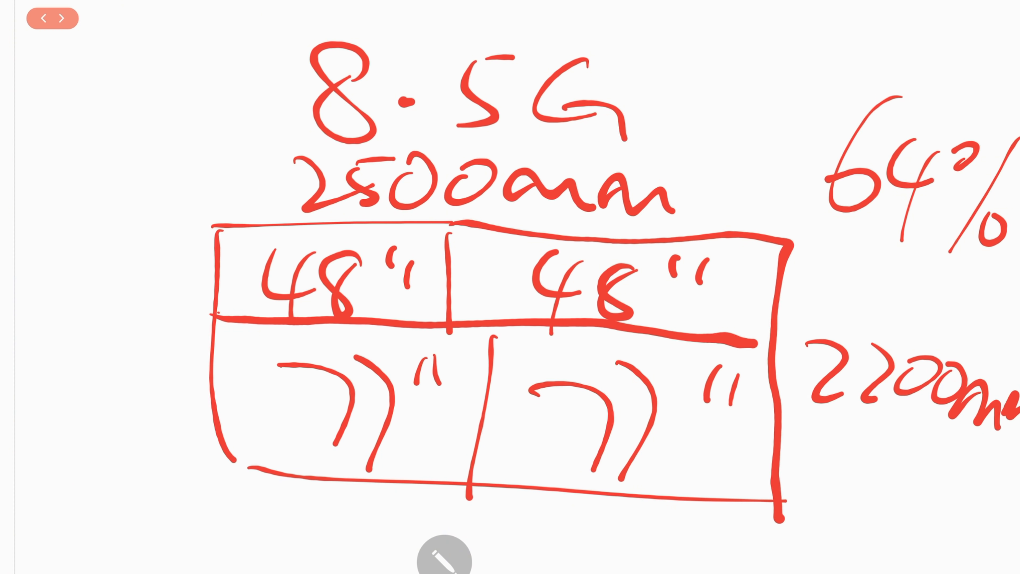
# Step: Switch back to the red pen to label the 77" and 48" panel cells
pyautogui.click(62, 17)
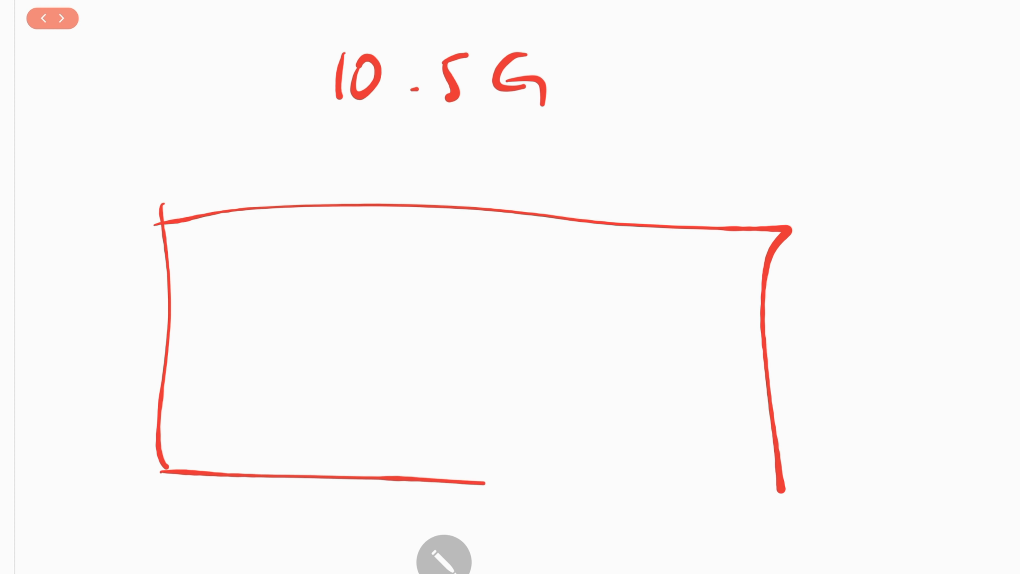